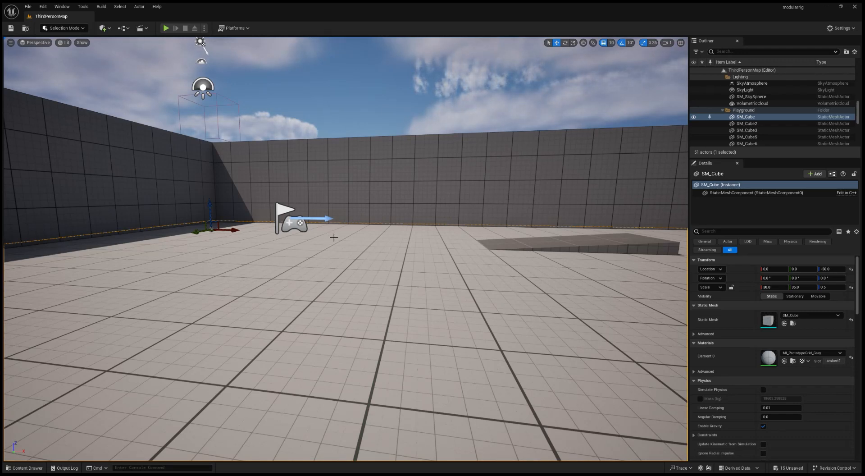
mouse_move(419, 247)
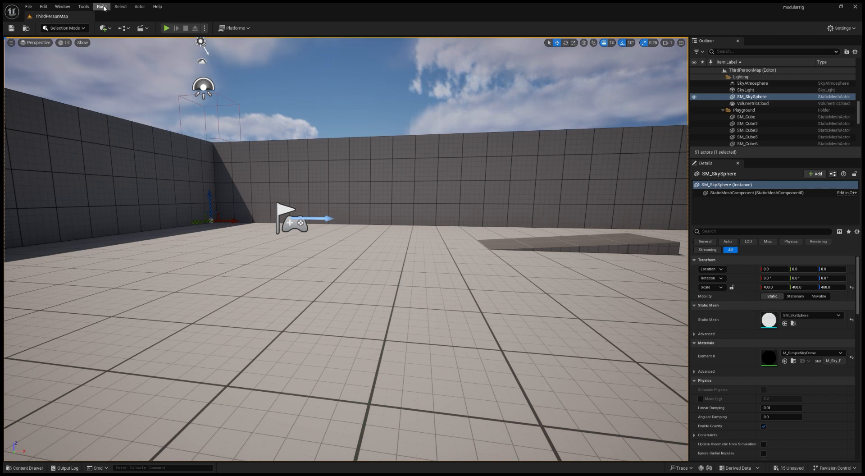
mouse_move(47, 13)
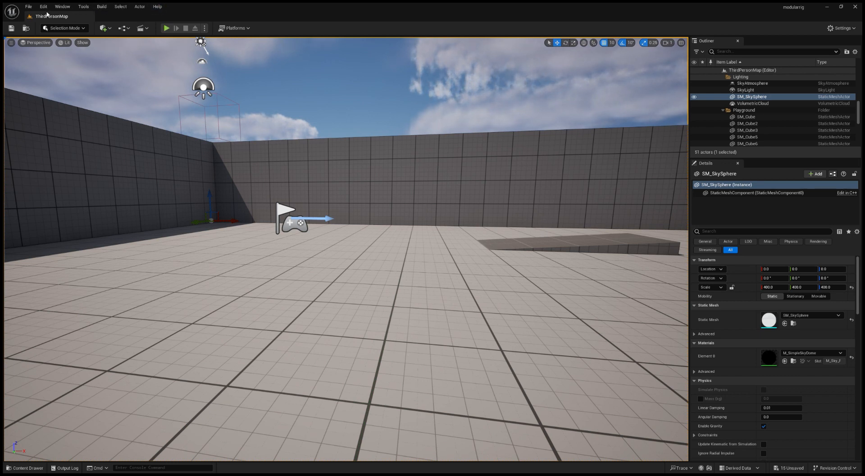
Import the Hip_Hop_Dancing FBX into charabase as skeletal mesh, physics asset and skeleton via Import All.
click(43, 7)
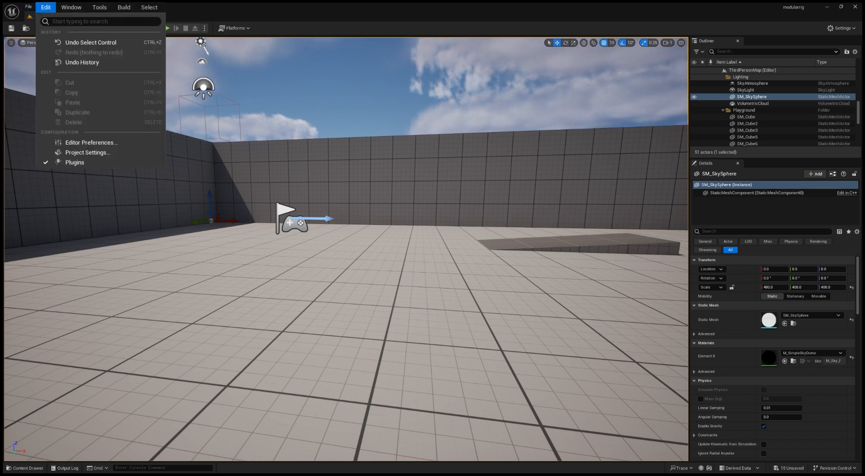
click(74, 161)
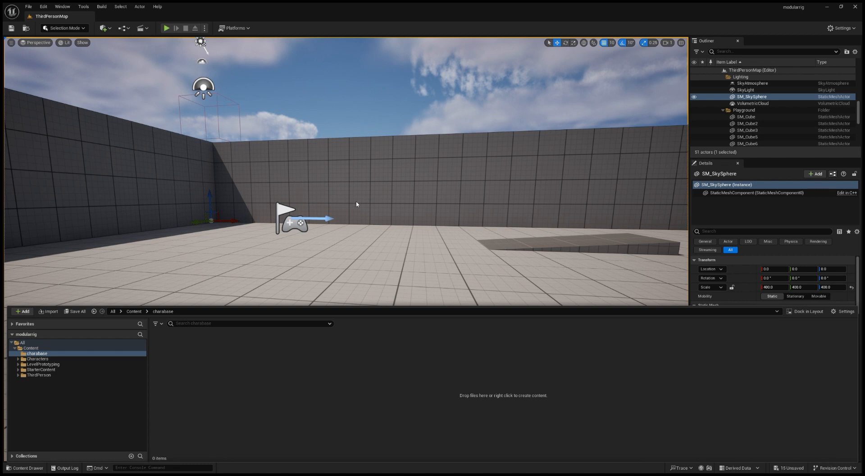
mouse_move(369, 192)
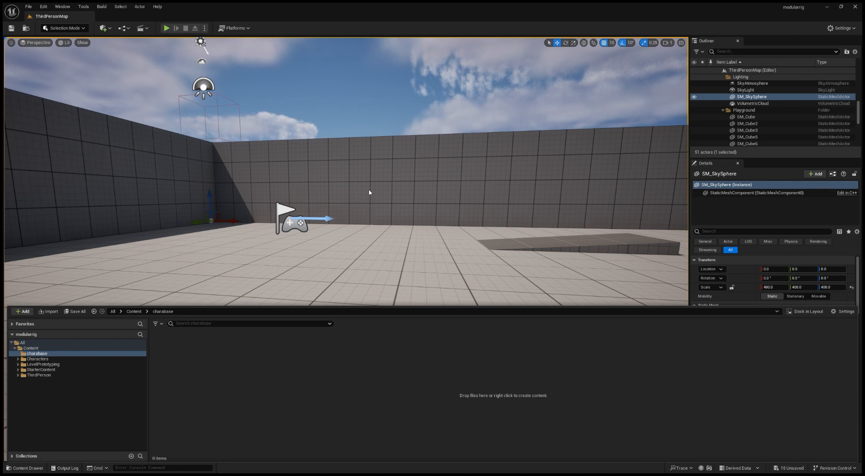
mouse_move(360, 192)
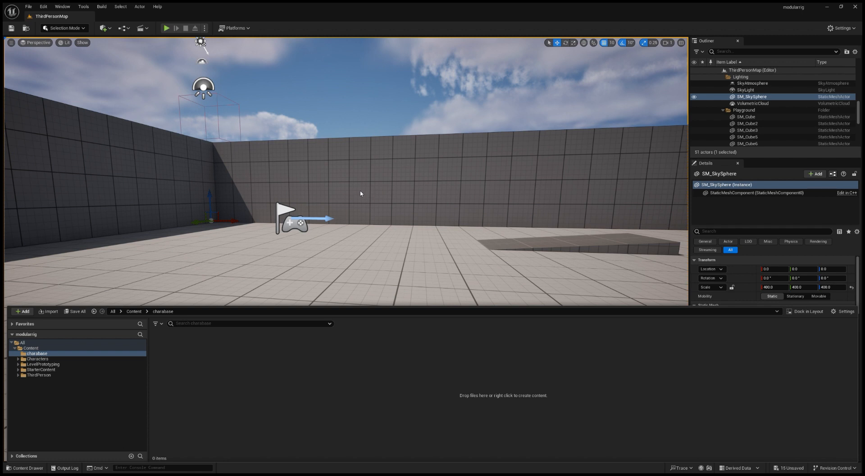
mouse_move(359, 200)
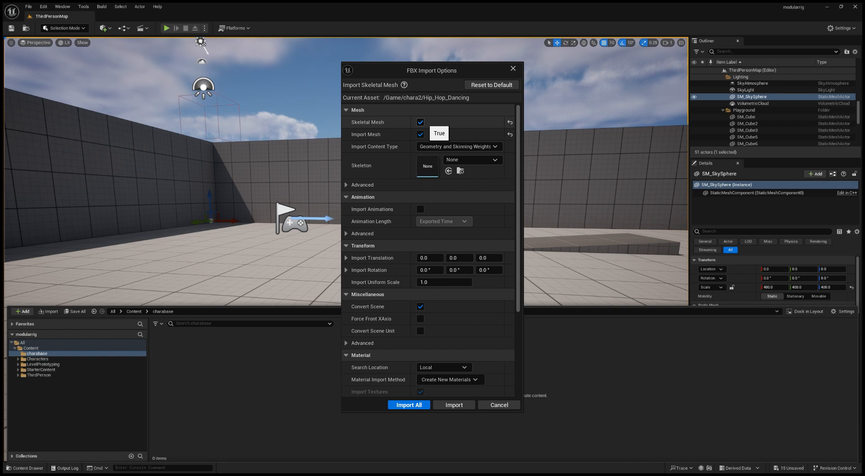
click(408, 404)
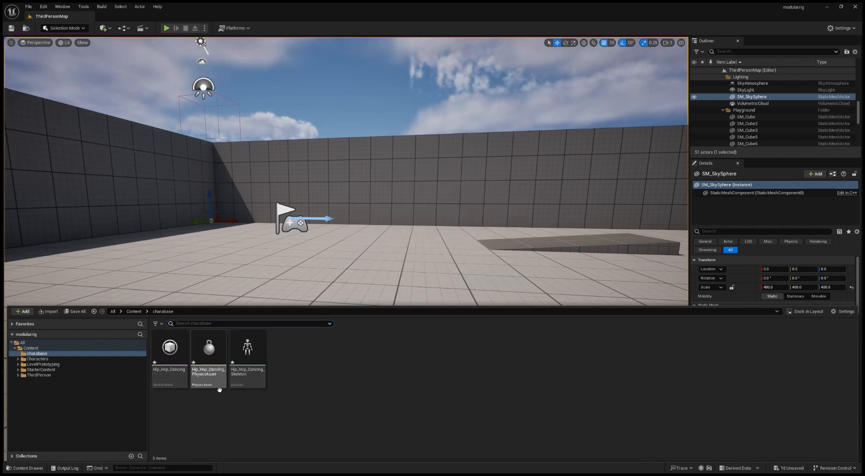
mouse_move(184, 403)
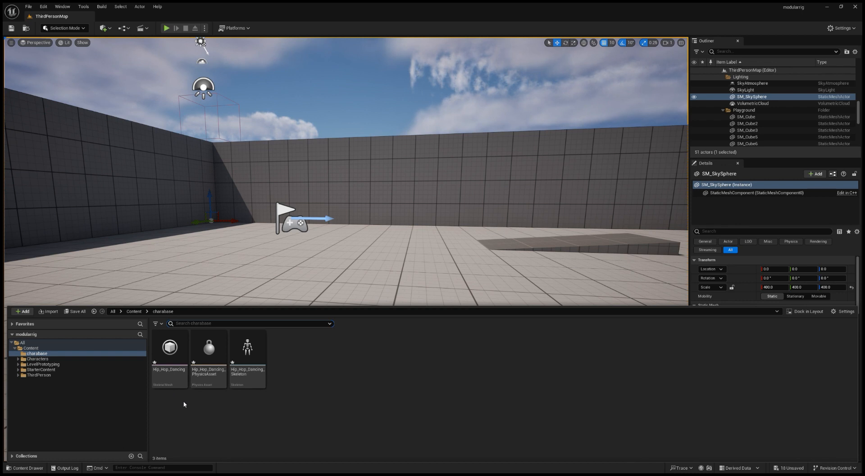
Drop the Hip_Hop_Dancing mesh into the viewport and create a Hip_Hop_Dancing_CtrlRig Modular Control Rig from it.
click(247, 353)
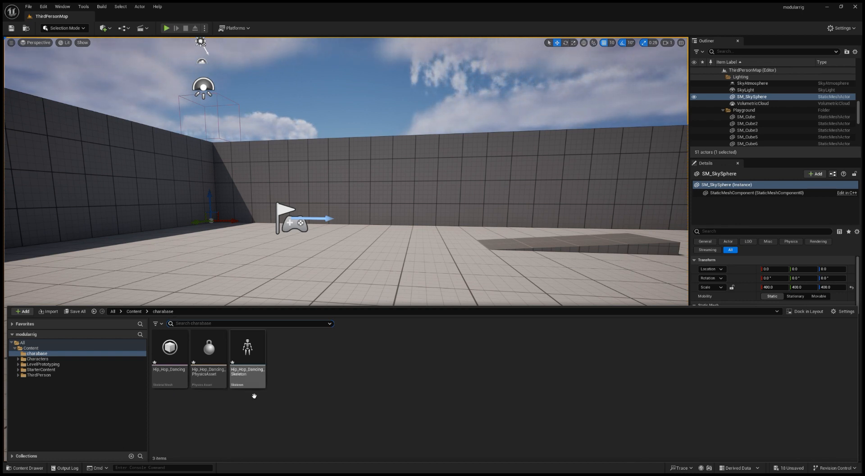
drag(170, 348, 374, 243)
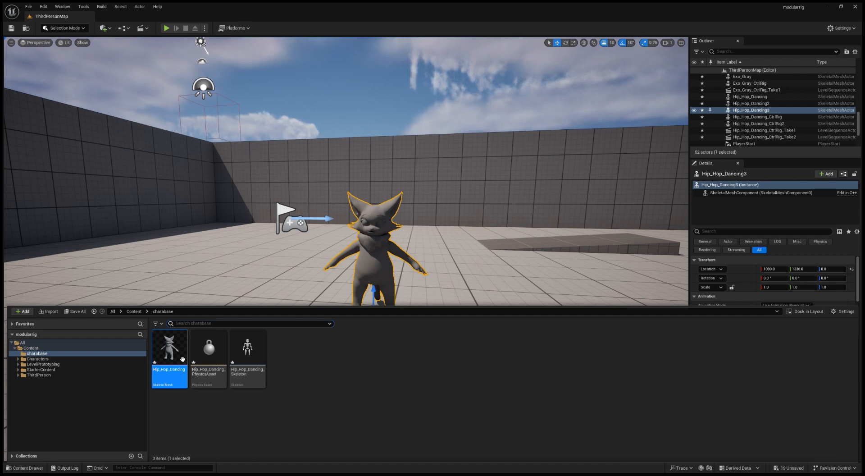
right_click(170, 347)
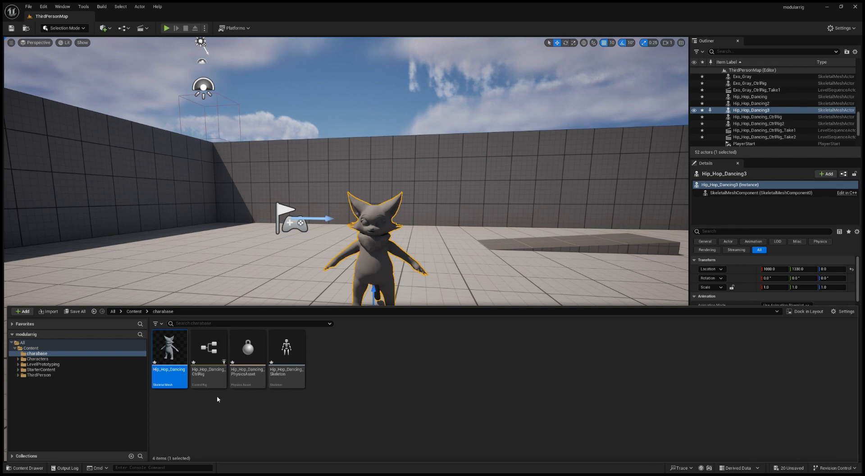
click(208, 353)
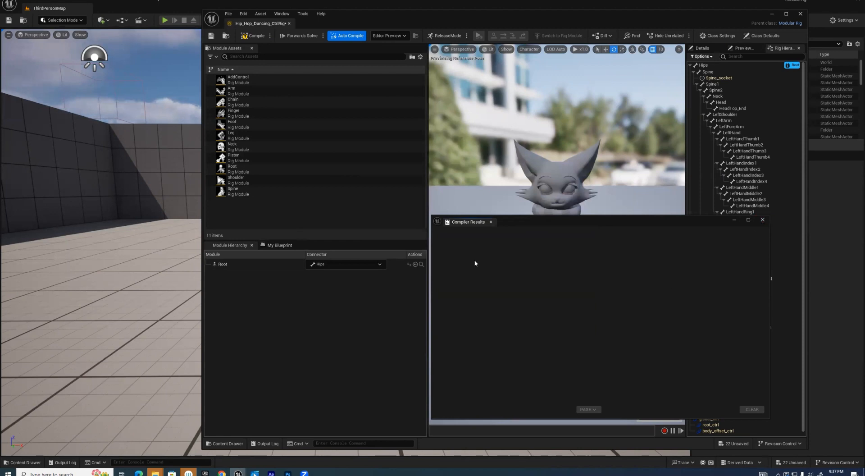
mouse_move(545, 261)
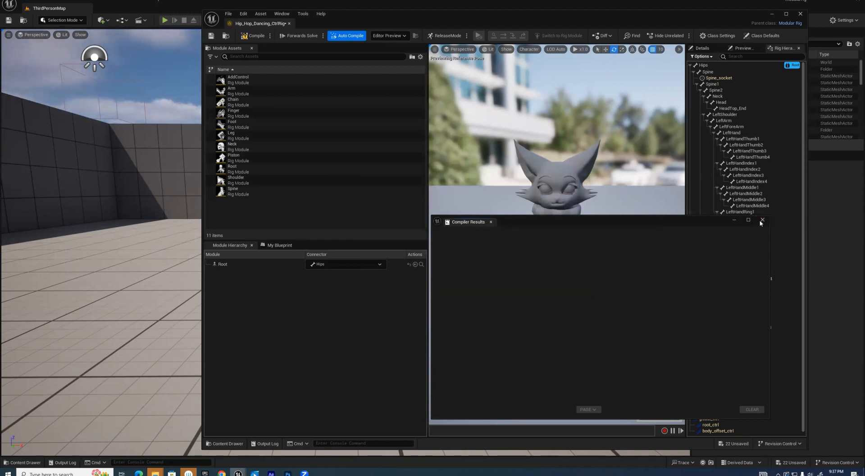
Dismiss the Compiler Results window so the full character and bone hierarchy are visible.
click(762, 220)
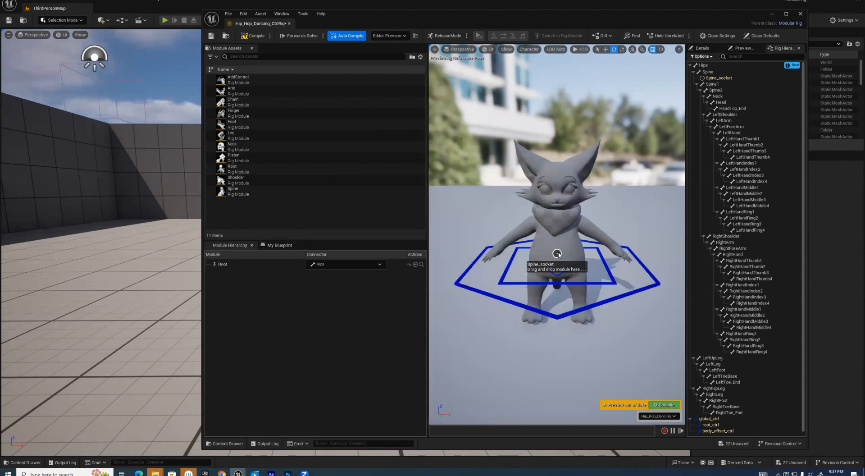
mouse_move(568, 288)
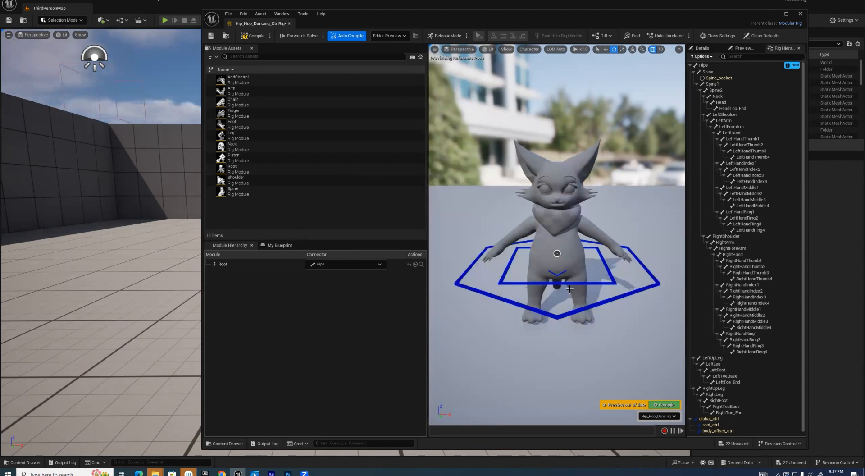
mouse_move(556, 253)
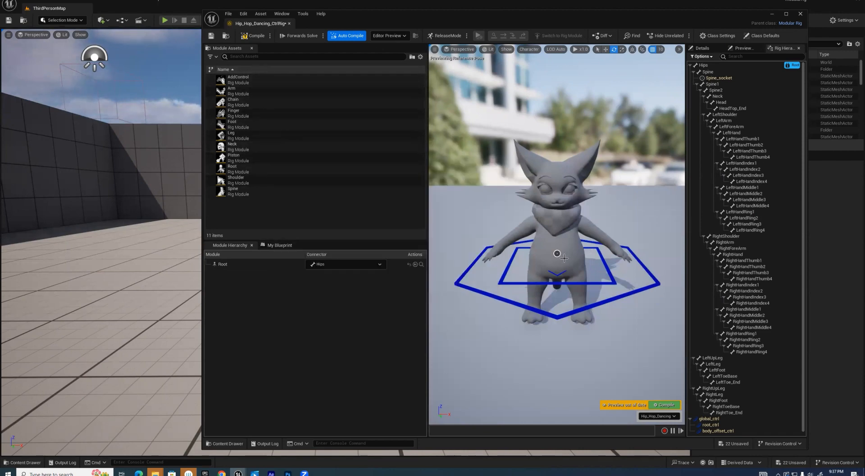
mouse_move(232, 143)
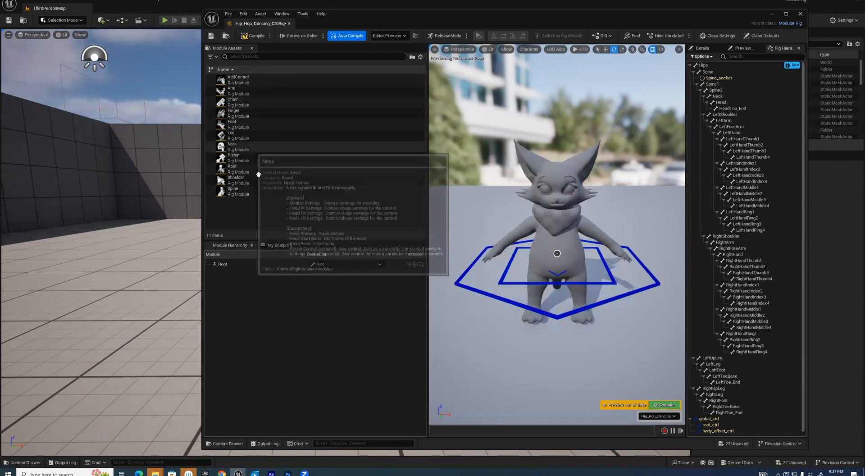
Add a Spine module under Root and set its end bone to Spine2.
click(232, 188)
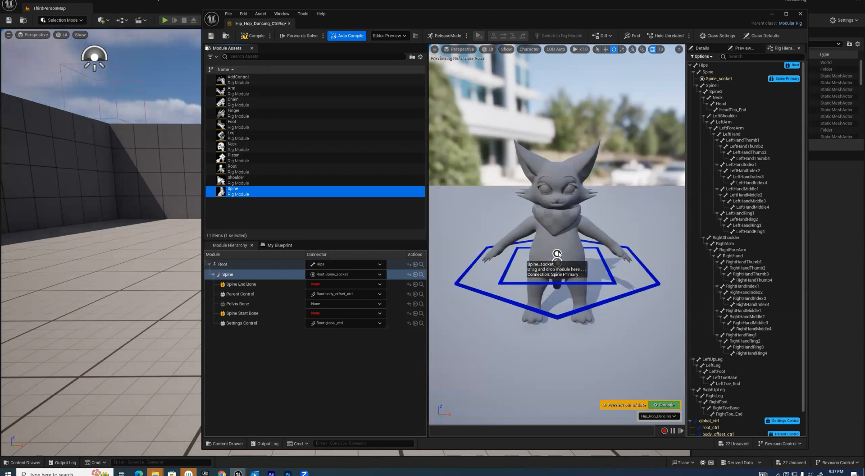
mouse_move(621, 266)
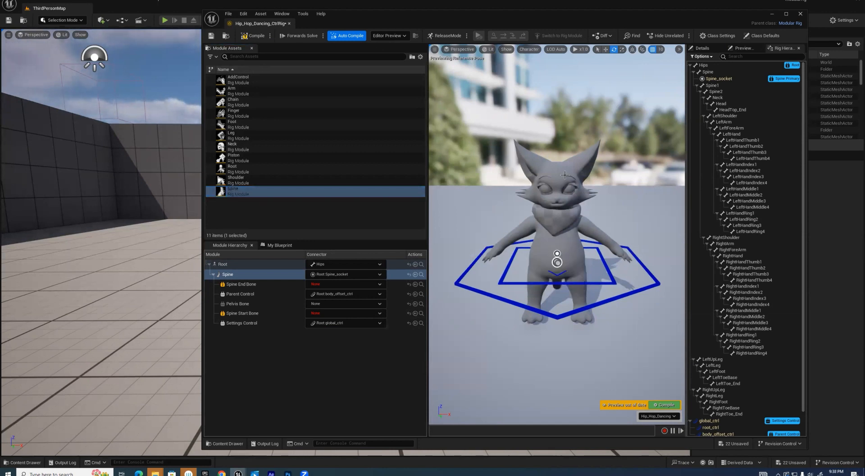
mouse_move(569, 160)
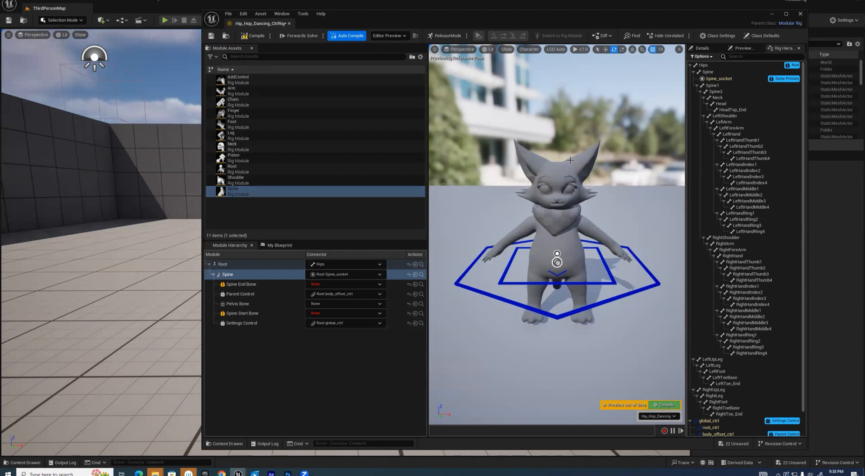
mouse_move(570, 237)
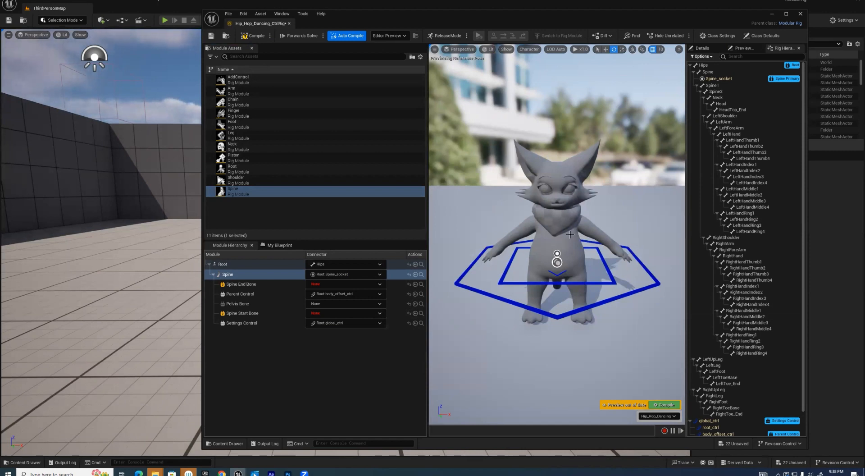
mouse_move(543, 220)
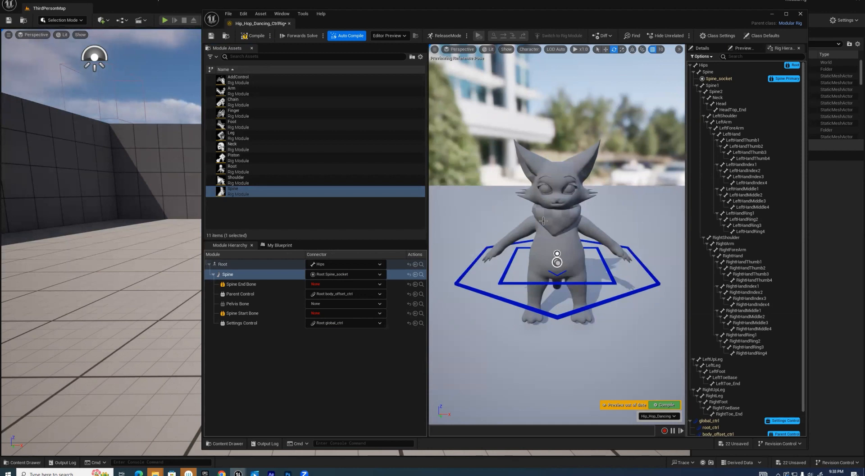
mouse_move(550, 214)
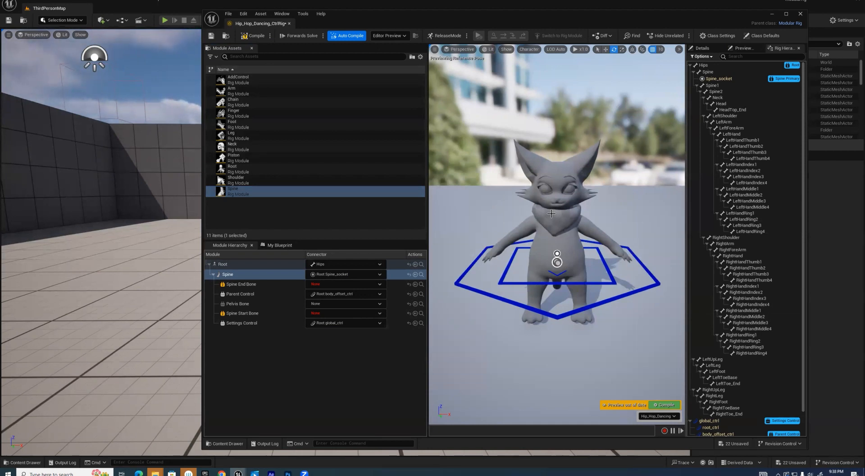
mouse_move(559, 232)
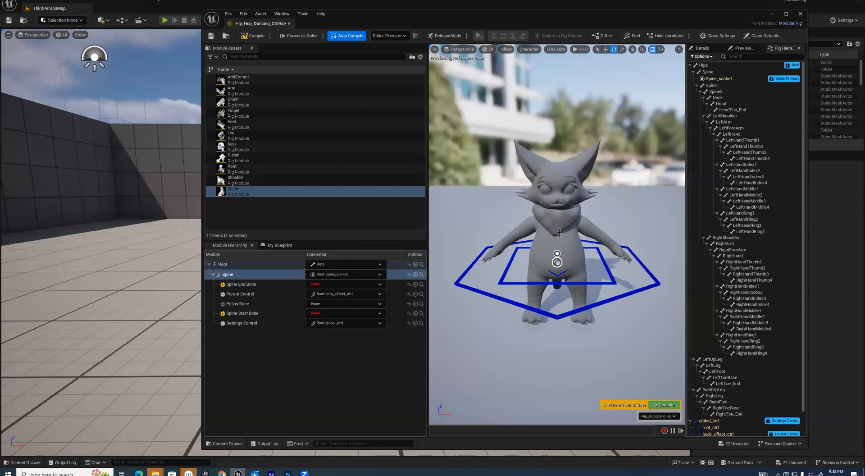
mouse_move(553, 232)
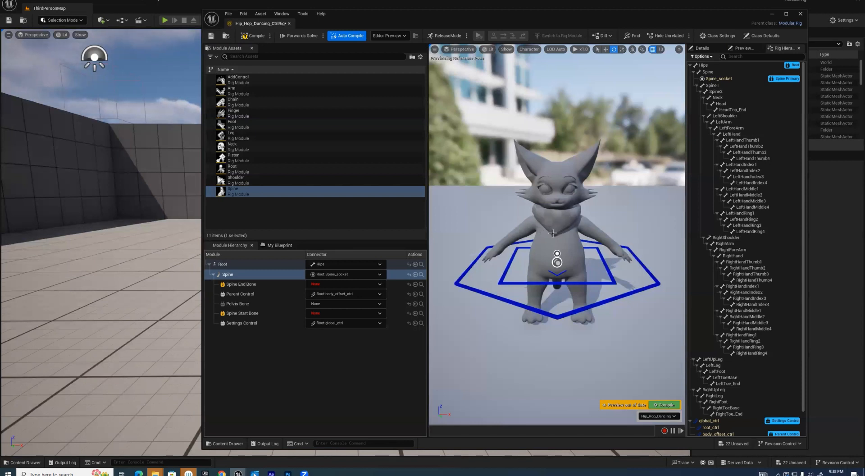
mouse_move(564, 215)
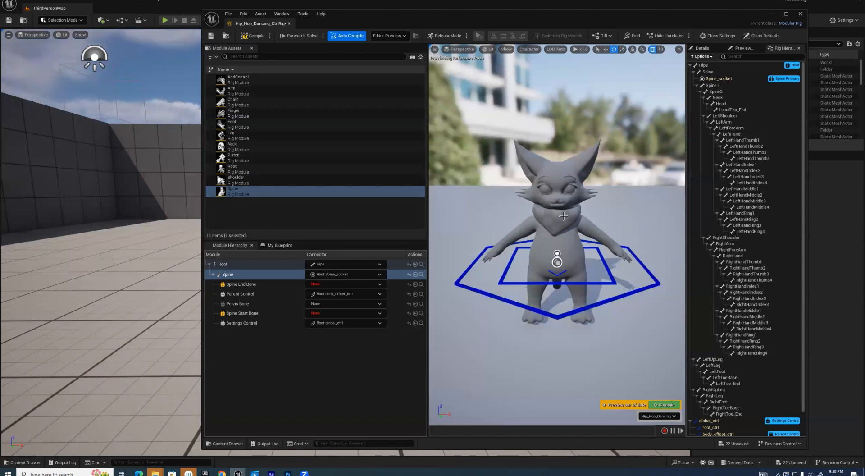
mouse_move(563, 220)
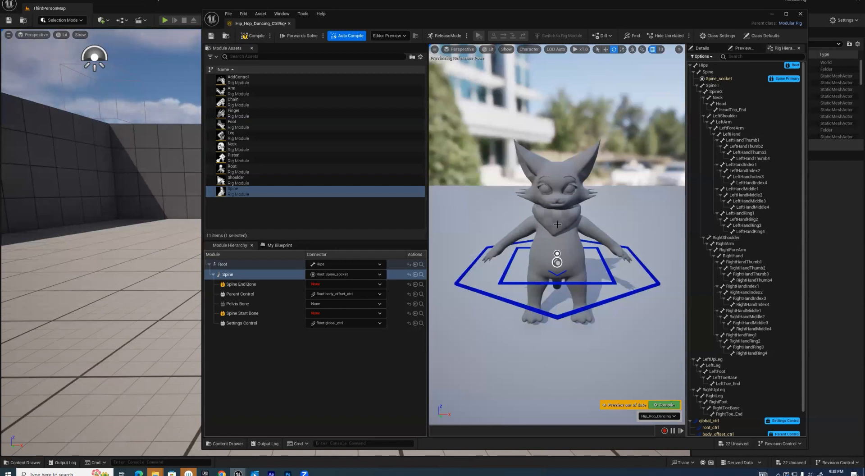
mouse_move(569, 233)
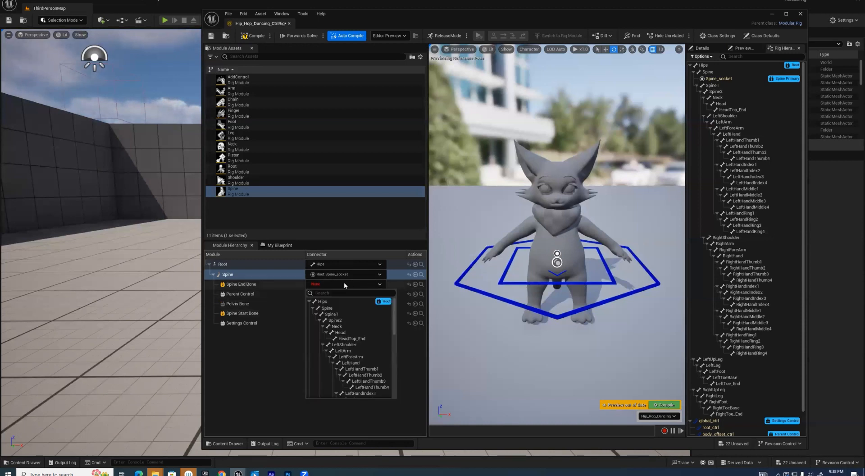
mouse_move(332, 291)
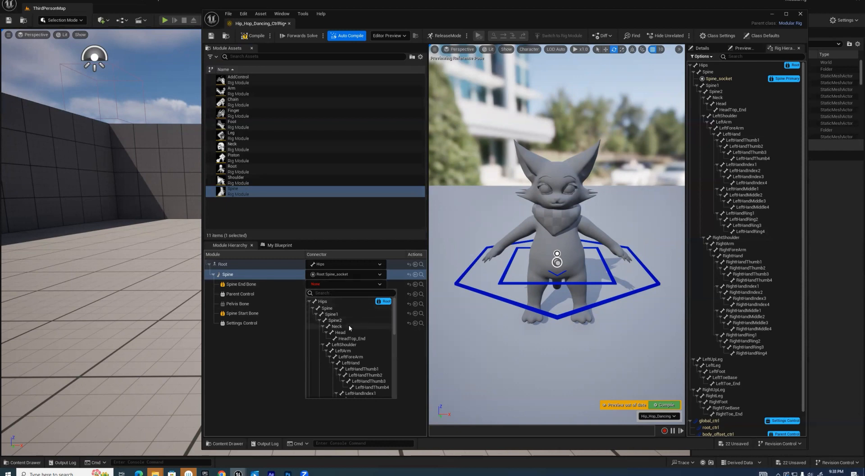
click(335, 319)
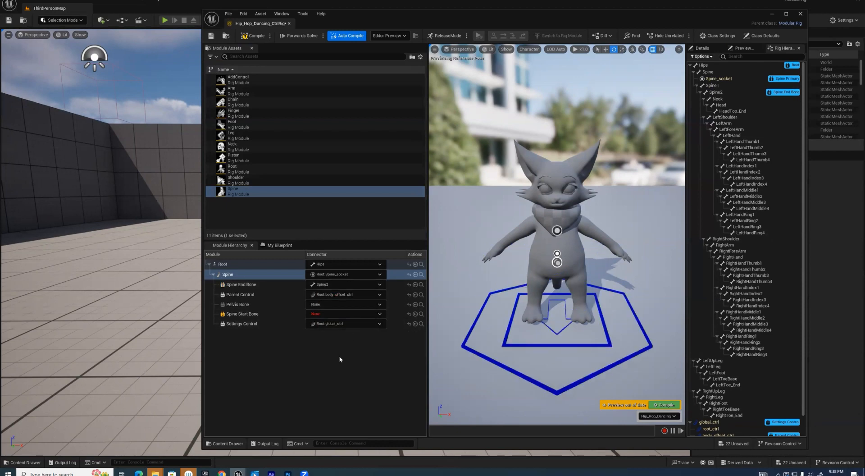
Set the Spine module's start bone to Spine, making the spine controls appear in the viewport.
click(345, 314)
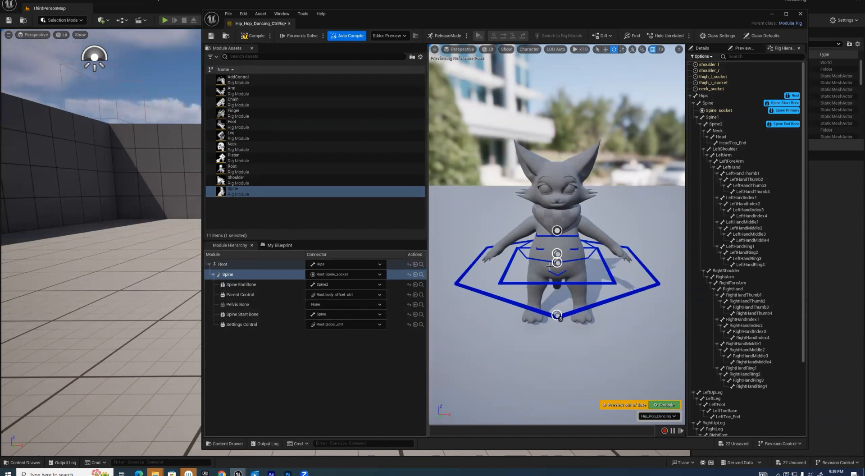
mouse_move(557, 314)
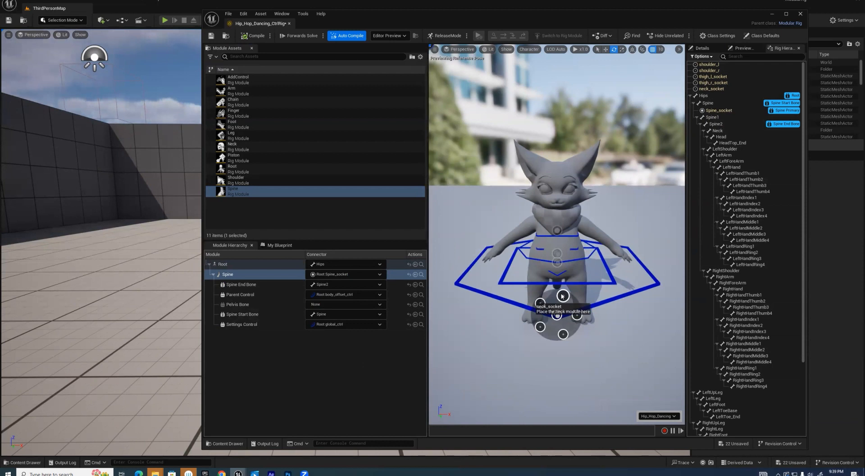
mouse_move(564, 334)
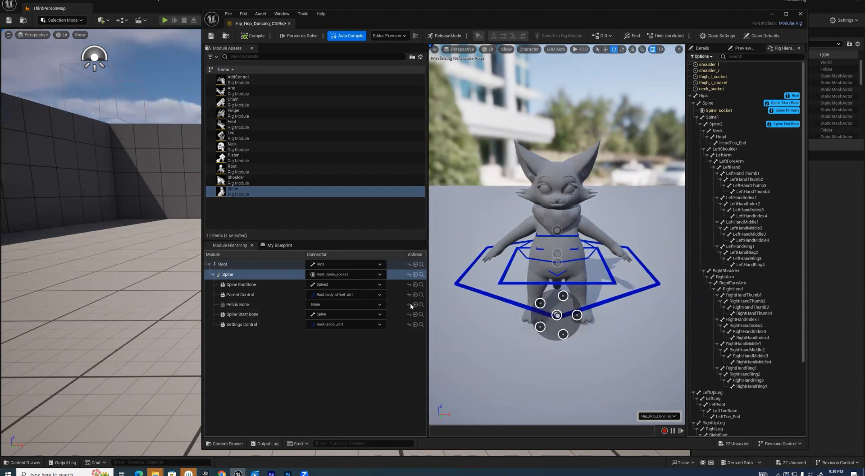
mouse_move(232, 88)
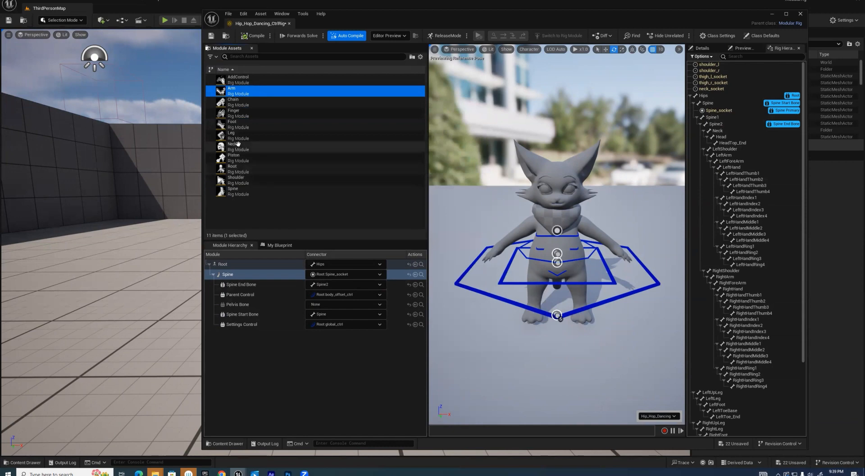
Attach a Leg module to thigh_r_socket on the character, its bones still unassigned.
click(232, 133)
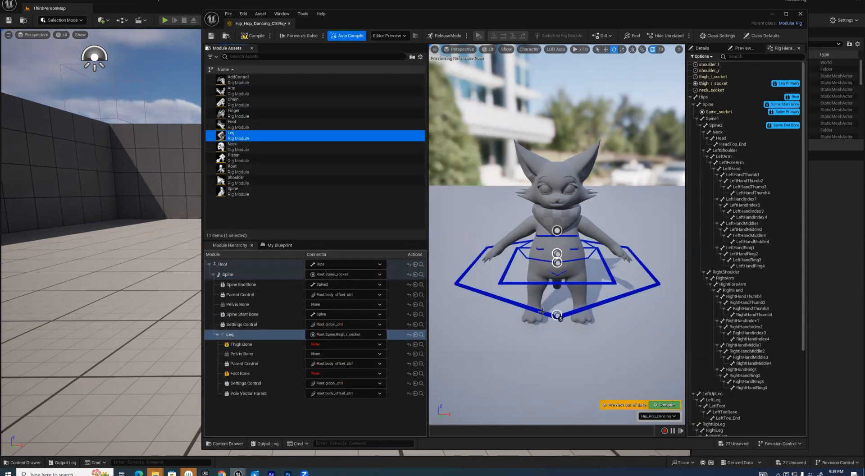
mouse_move(557, 314)
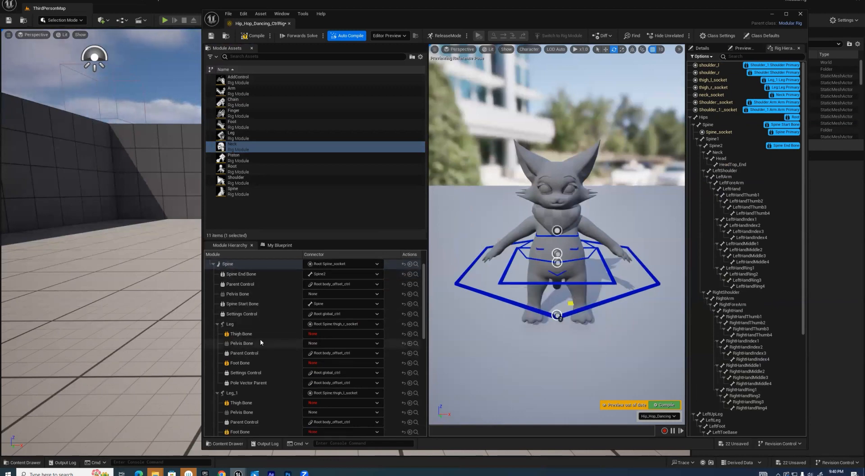
Assign the right leg's thigh bone and a shoulder module bone, searching the bone tree for 'hand'.
scroll(down, 3)
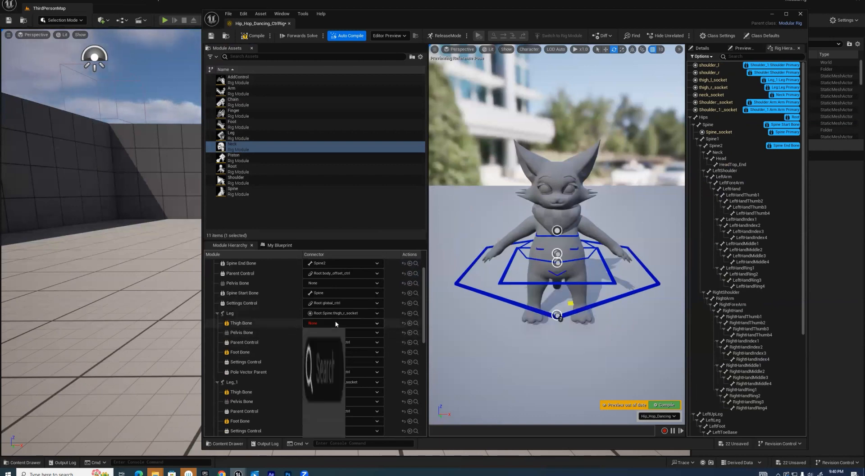
click(343, 323)
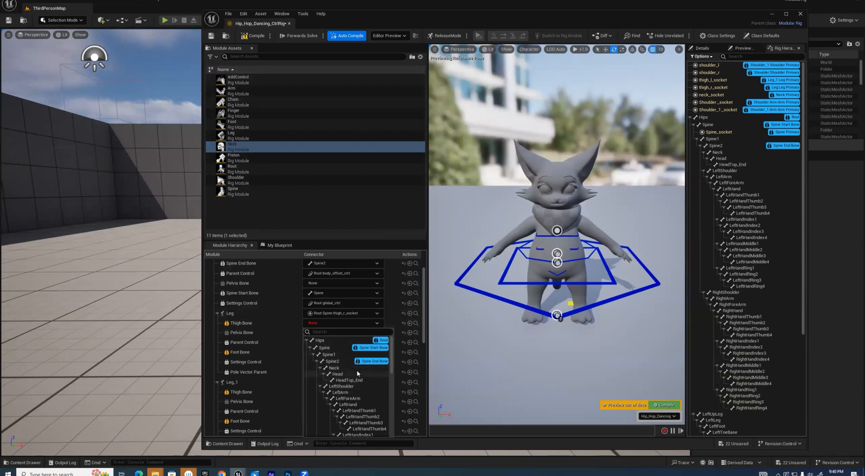
mouse_move(349, 354)
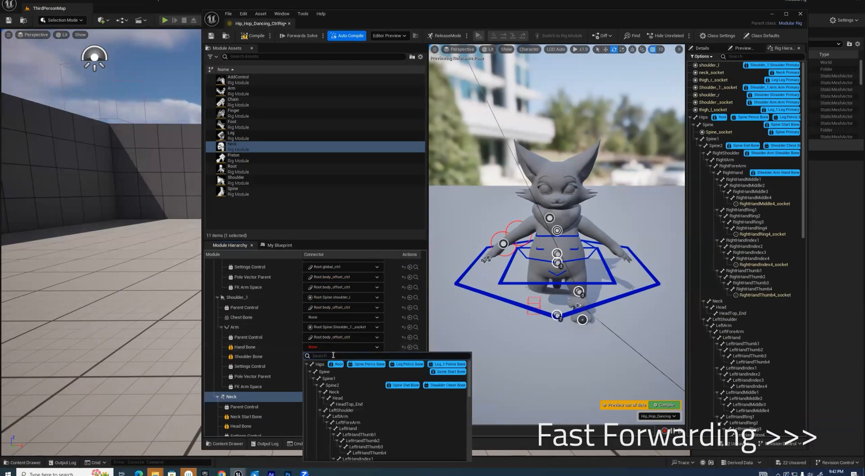
text(hand)
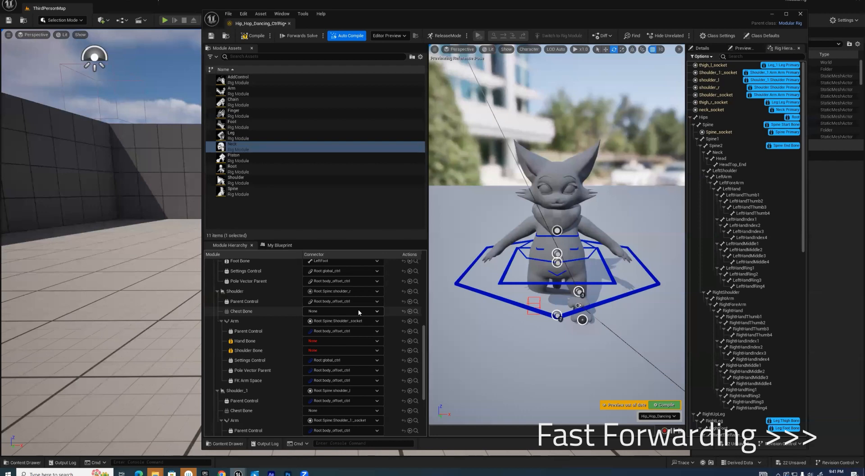
click(342, 310)
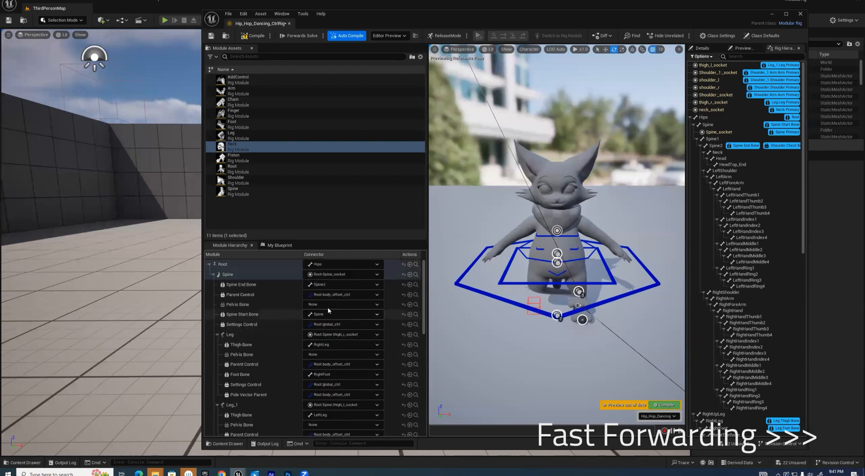
scroll(down, 3)
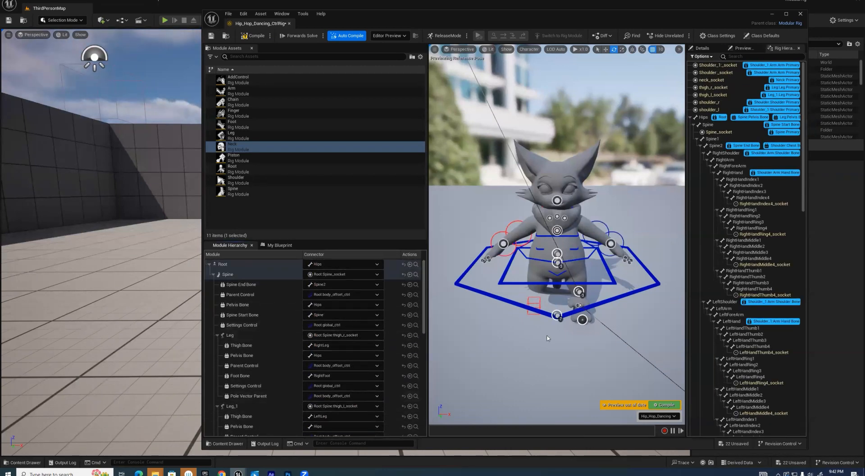
mouse_move(579, 291)
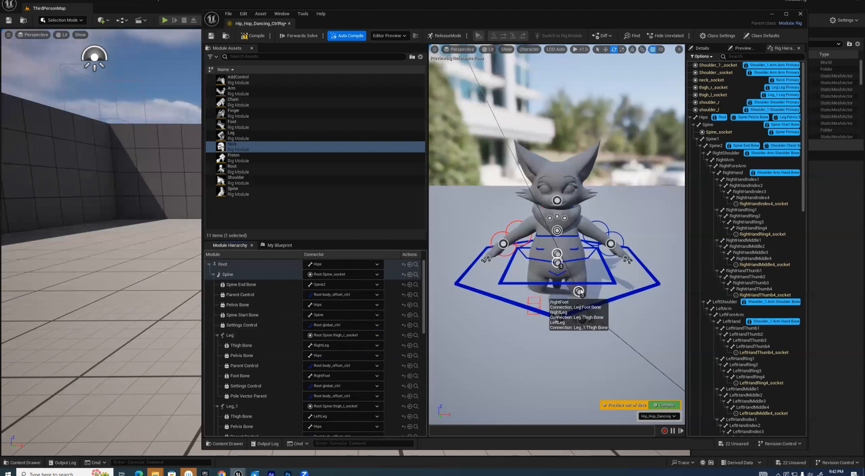
Set Leg_1's foot bone to LeftFoot, compile, and close the rig editor back to the level.
scroll(down, 3)
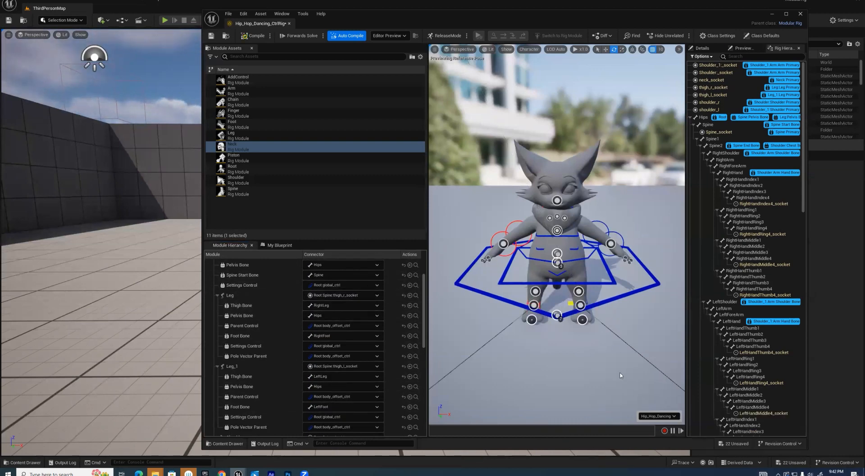
mouse_move(583, 349)
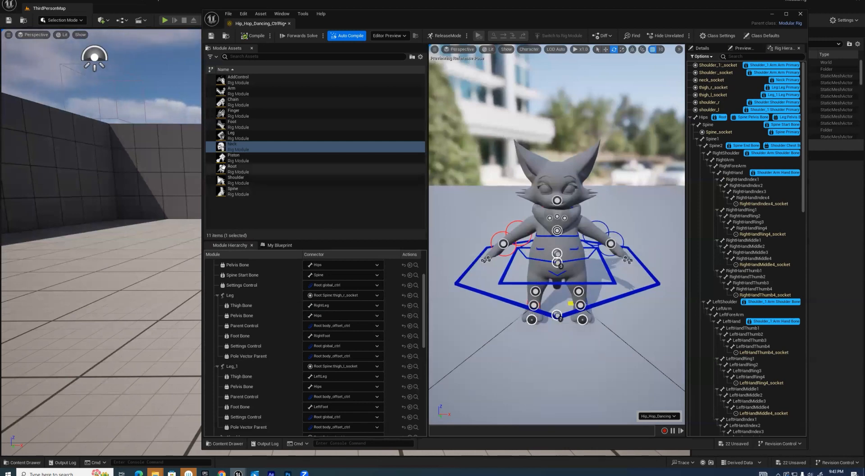
click(232, 121)
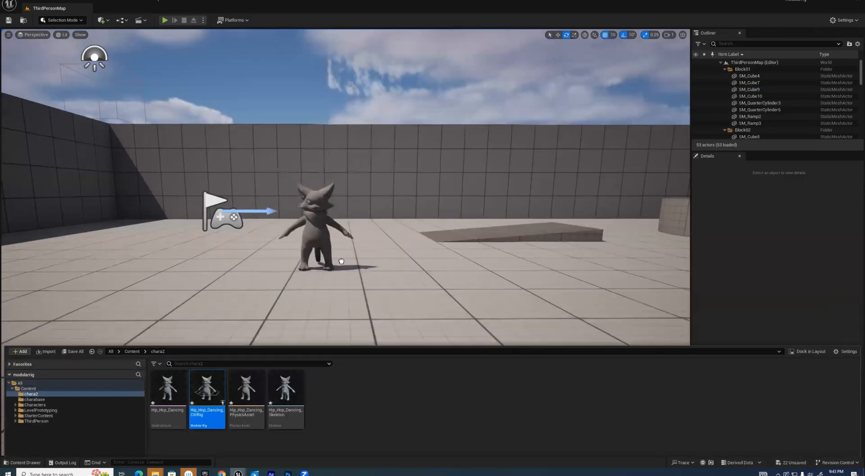
Load Hip_Hop_Dancing_CtrlRig in Animation Mode with its controls as tracks in a new Sequencer take.
double_click(207, 386)
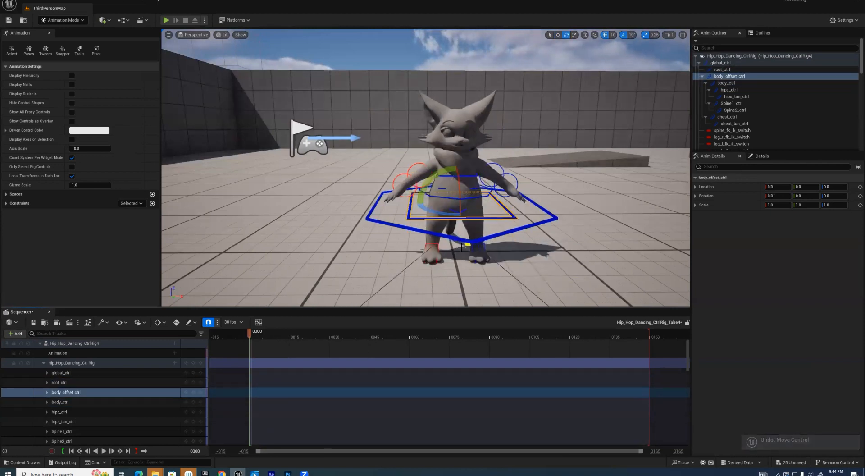
Drag the leg_l_pv_ik_ctrl and leg_r_pv_ik_ctrl gizmos to reposition both pole vectors in front of the character.
drag(452, 190, 471, 196)
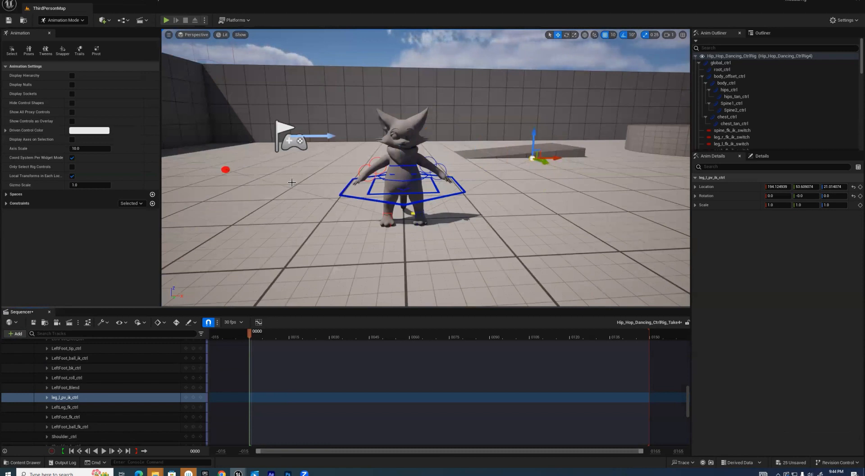
mouse_move(429, 197)
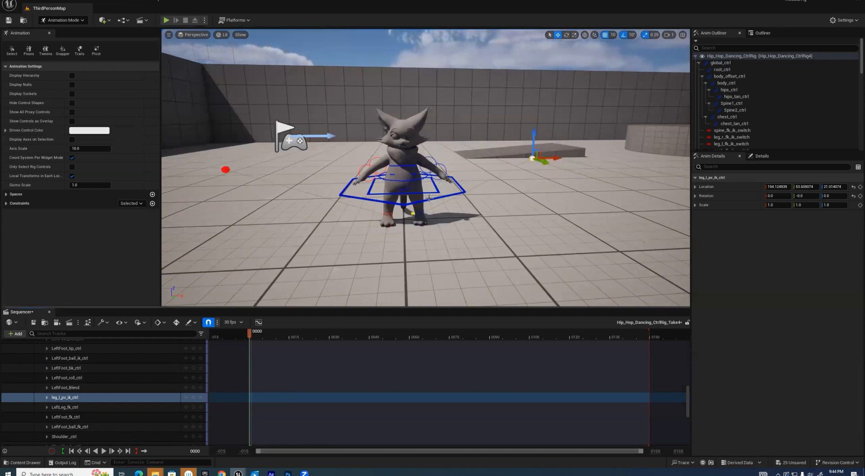
drag(541, 155, 486, 187)
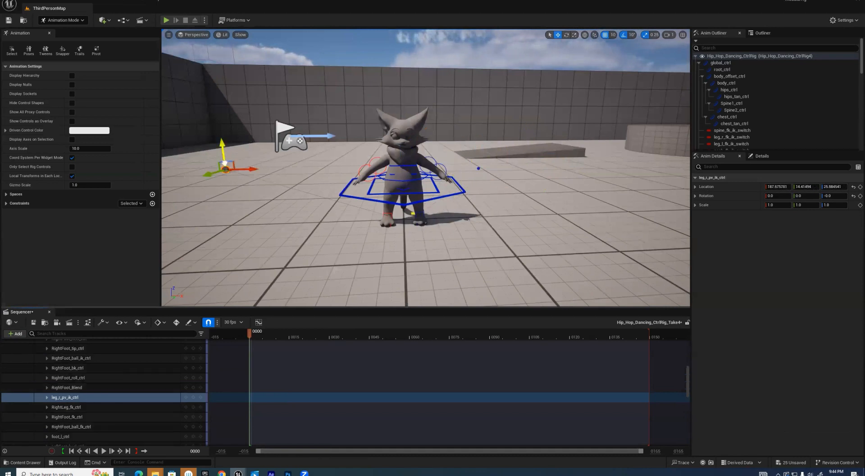
drag(226, 165, 347, 157)
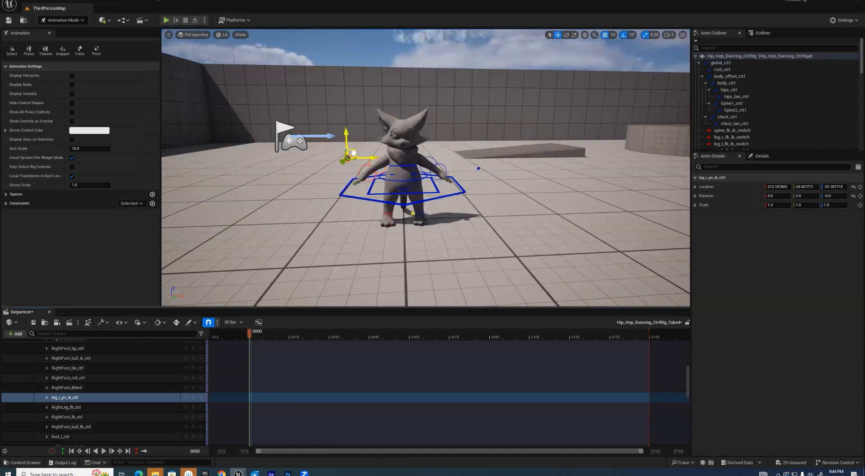
drag(353, 155, 328, 165)
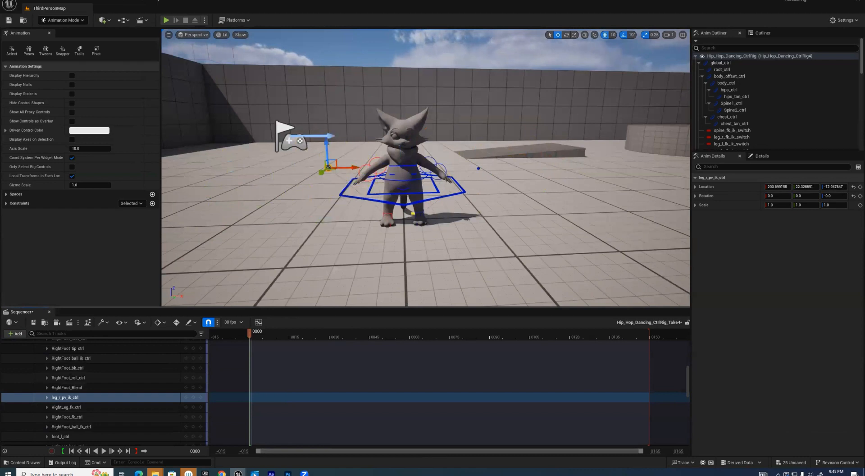